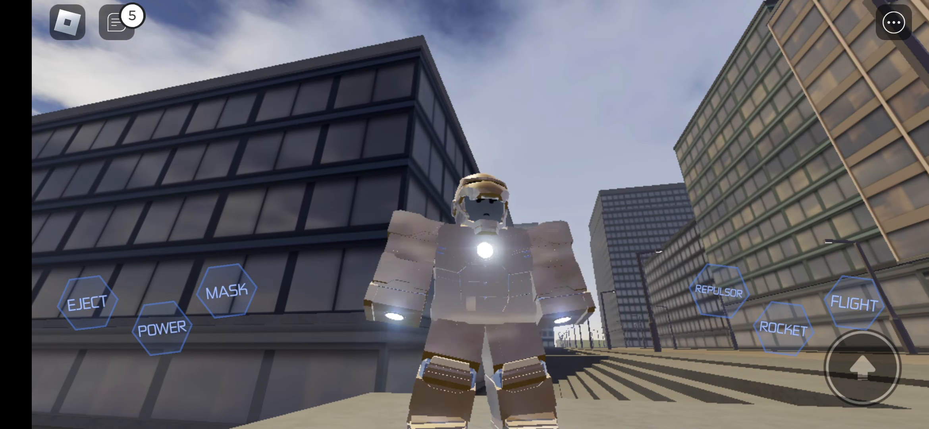
Take off in the suit and fly over the sand arena toward another player
click(853, 304)
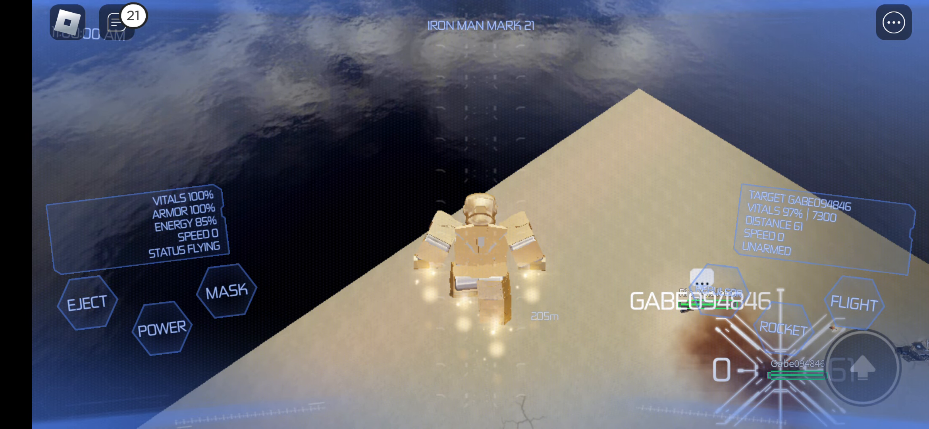
Stop flying and land idle on the arena floor beside the other player
click(160, 326)
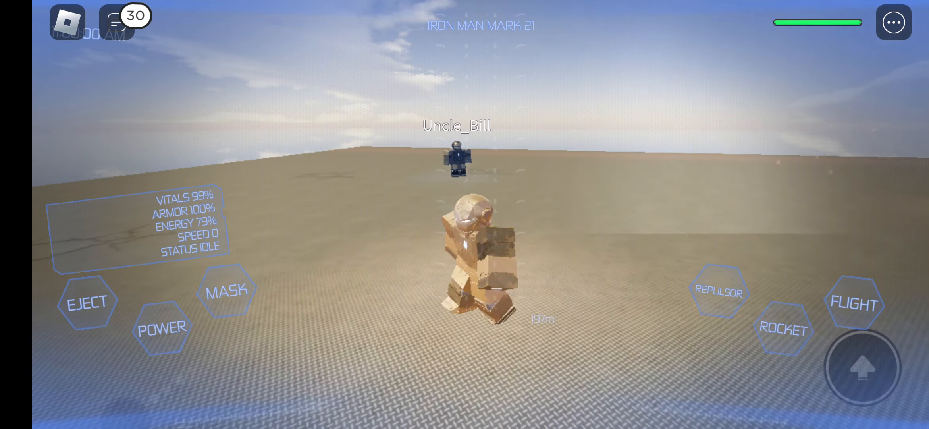
Walk the Mark 3 suit onto the stone ground toward the other suited players
click(853, 304)
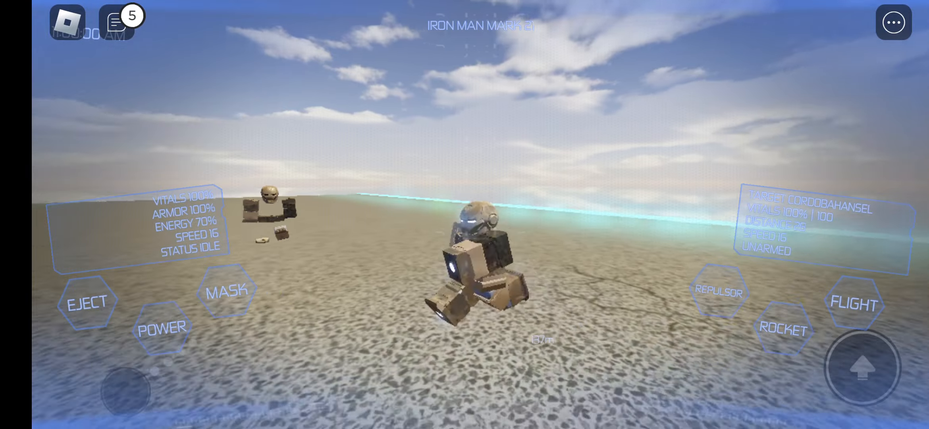
Read the chat messages, close the chat, and eject from the suit
click(116, 22)
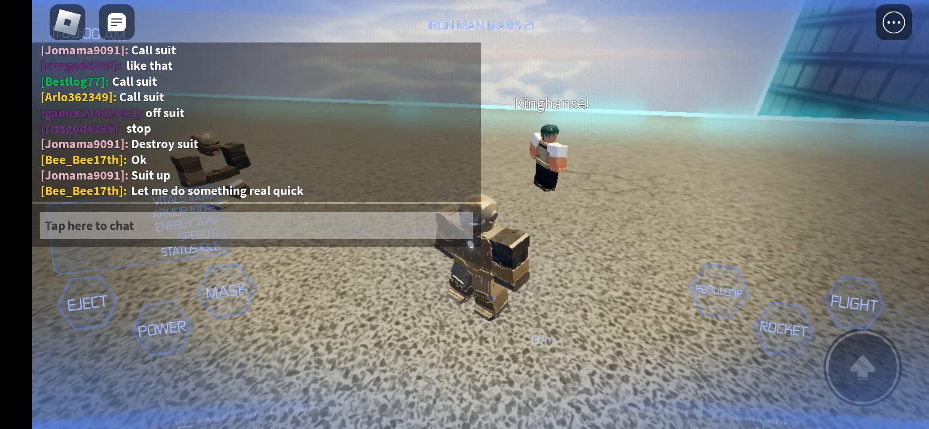
click(89, 225)
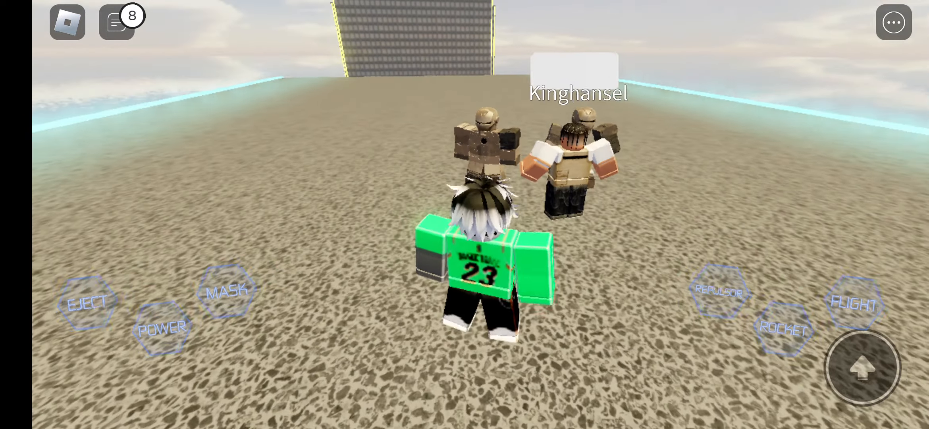
Summon the suit back and open the chat box with the keyboard up
click(116, 22)
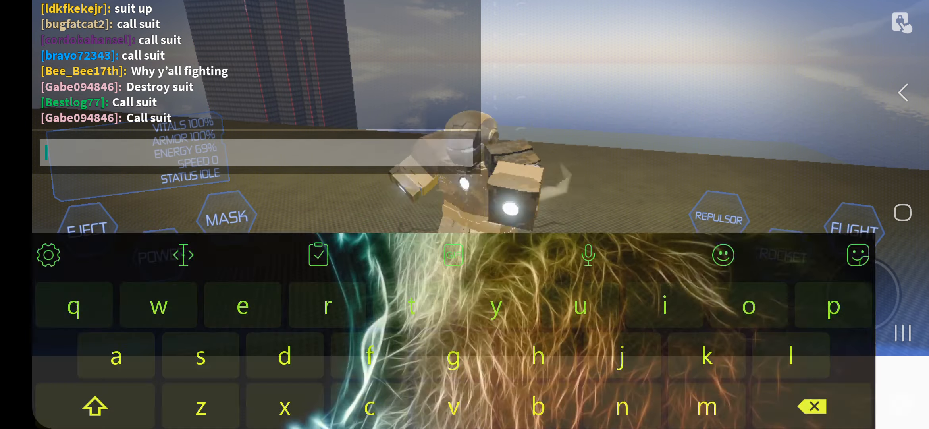
Type 'de' in chat, then read and close the chat and eject from Mark 42
text(de)
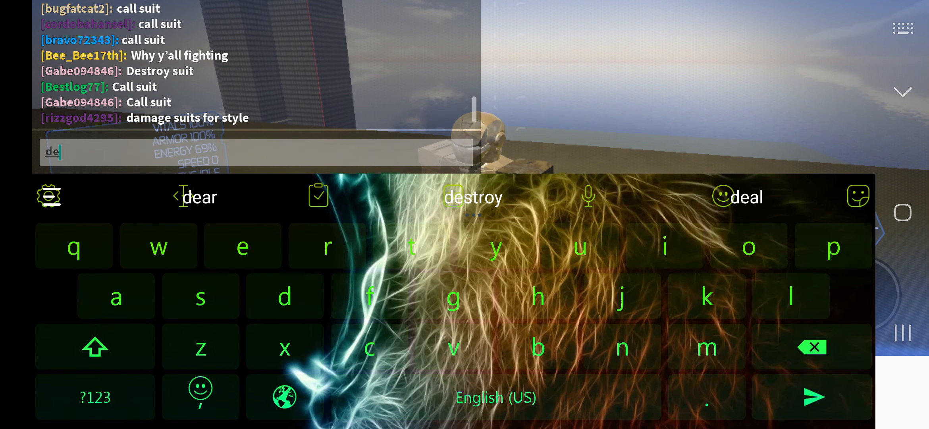
click(473, 197)
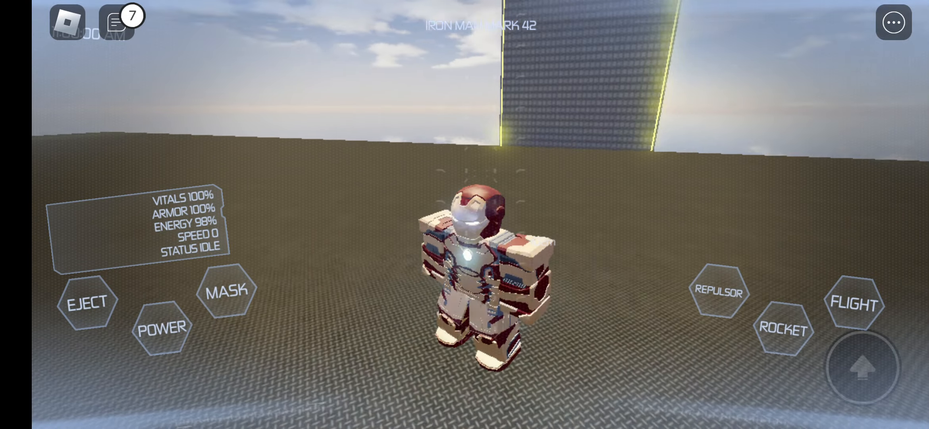
click(115, 22)
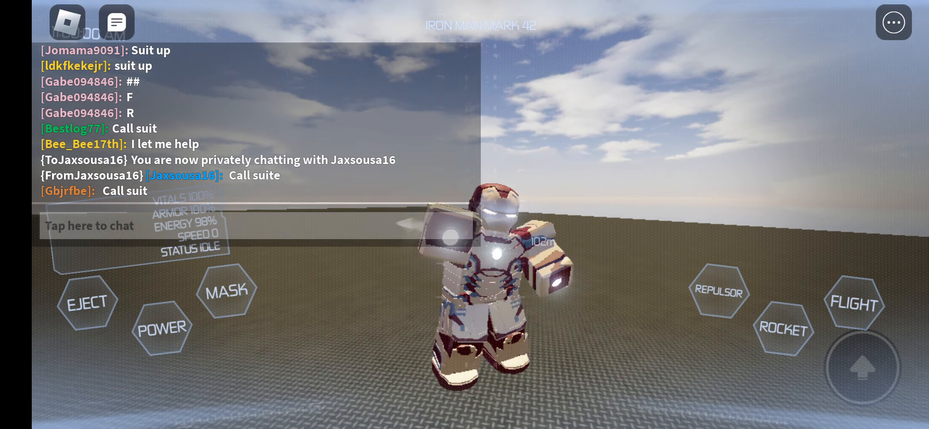
click(89, 225)
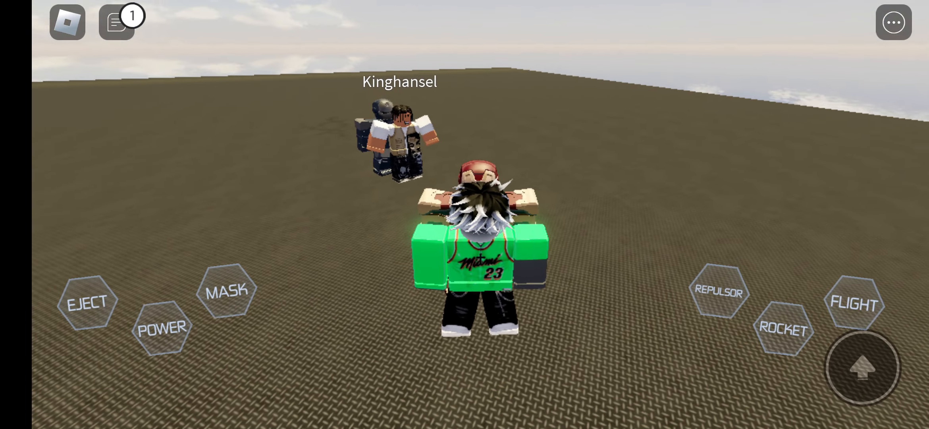
Summon the Mark 42 suit, fly over the water, and open the chat box
click(115, 22)
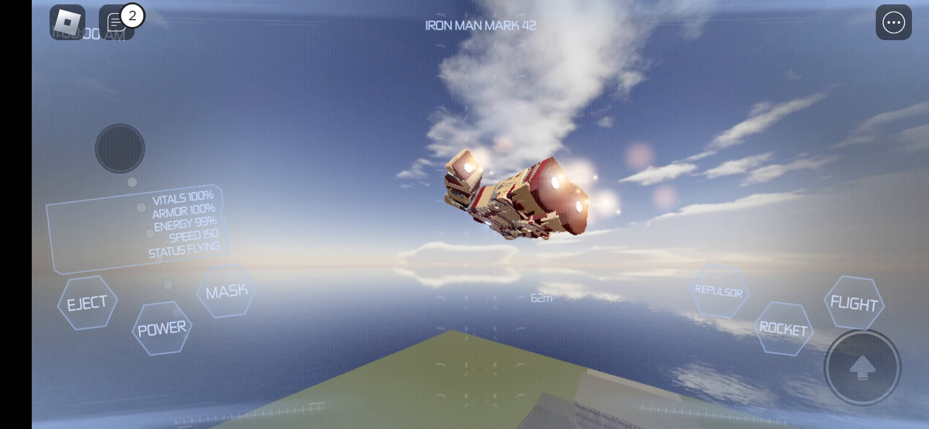
click(116, 22)
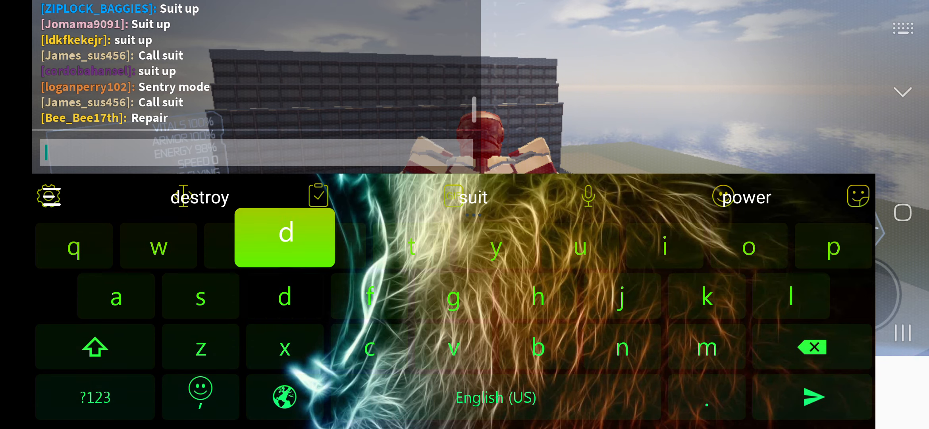
Type 'suit up' in chat using the 'suit' suggestion and send it
text(s)
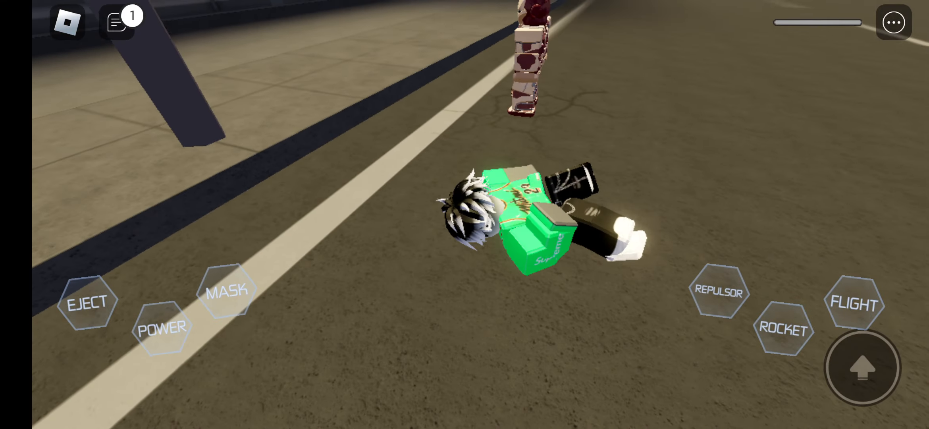
text(destroy sui)
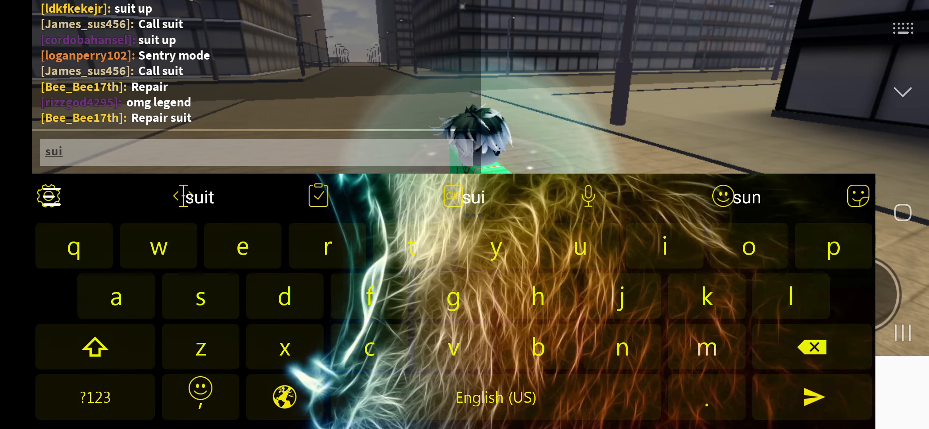
click(464, 197)
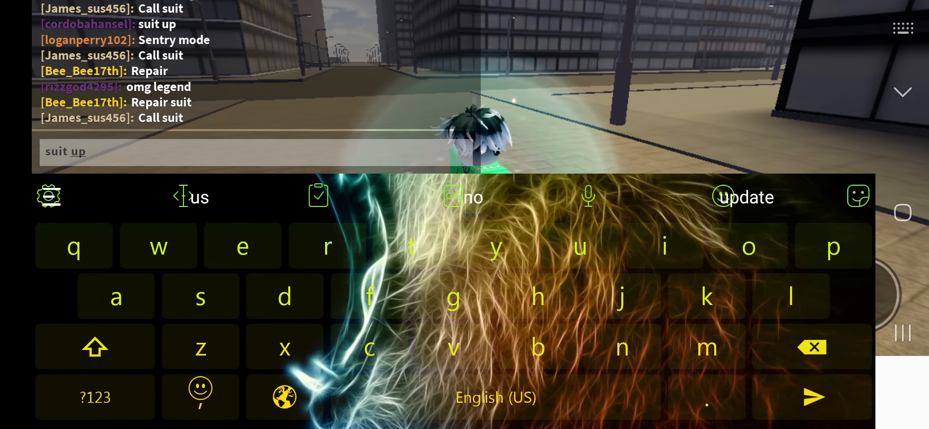
click(812, 397)
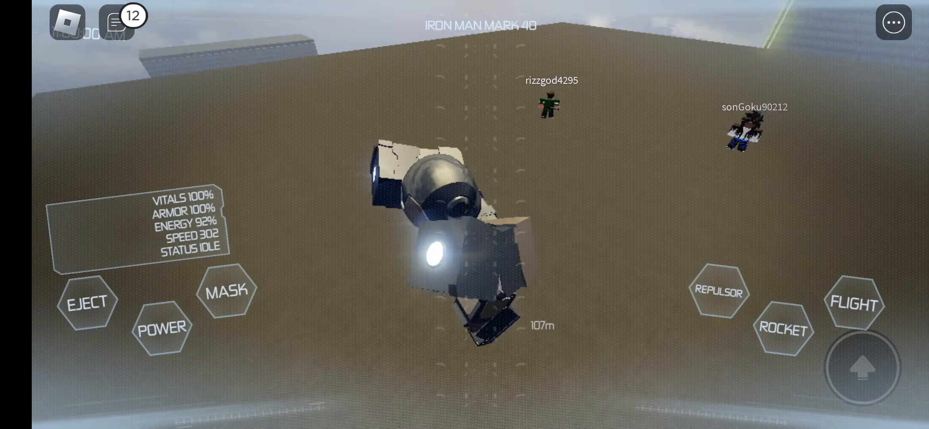
Activate flight in the Mark 40 suit and climb over the city buildings
click(853, 303)
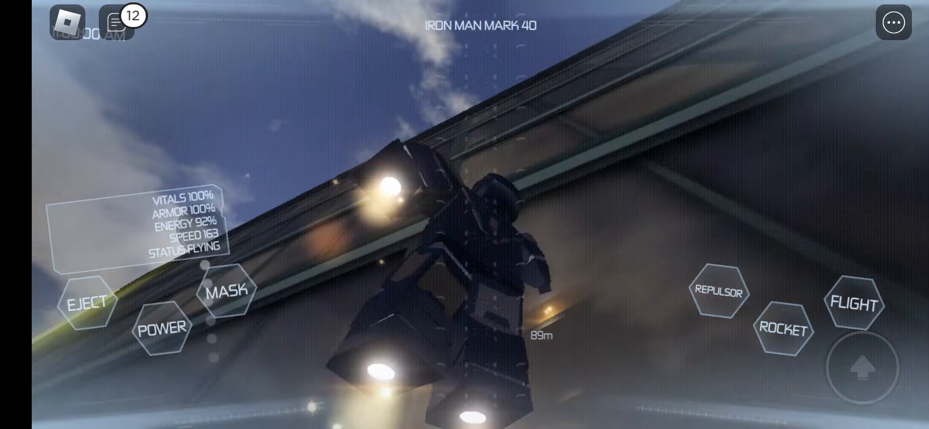